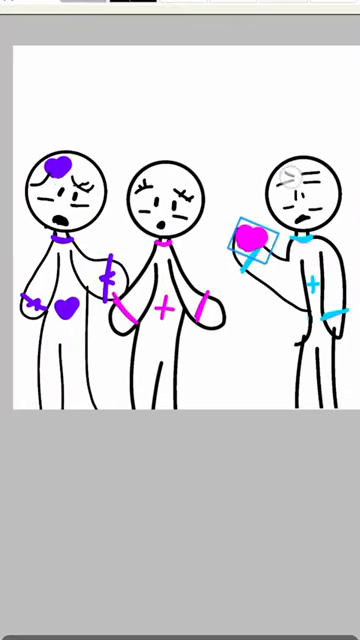
Drag the pink heart from the right figure's hand onto the middle figure's head
drag(248, 235, 195, 215)
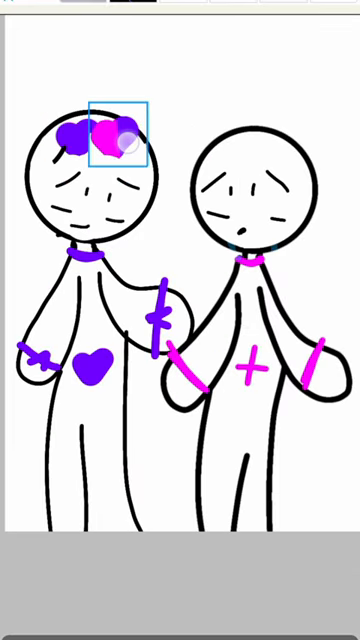
drag(117, 137, 252, 150)
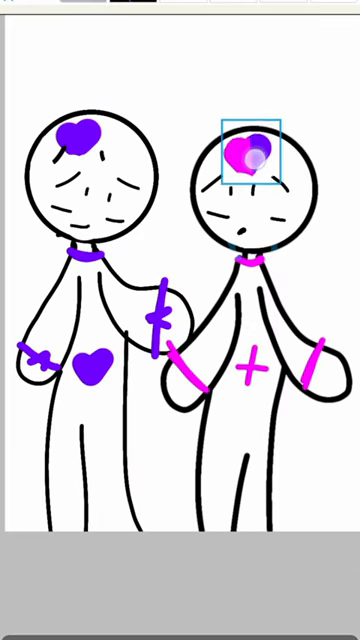